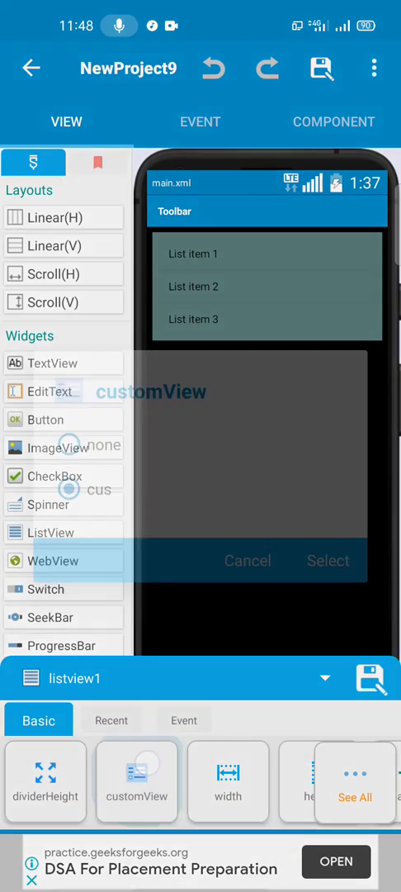
# Set listview1's customView to cus and inspect its Name, Email and Phone labels.
pyautogui.click(248, 562)
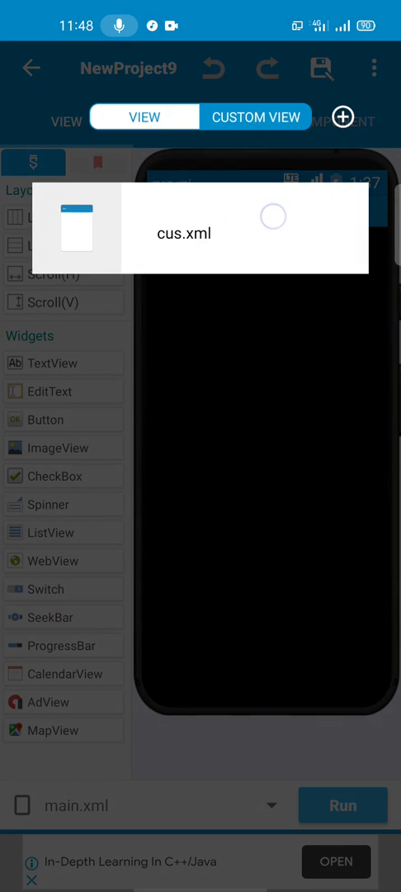
pyautogui.click(185, 231)
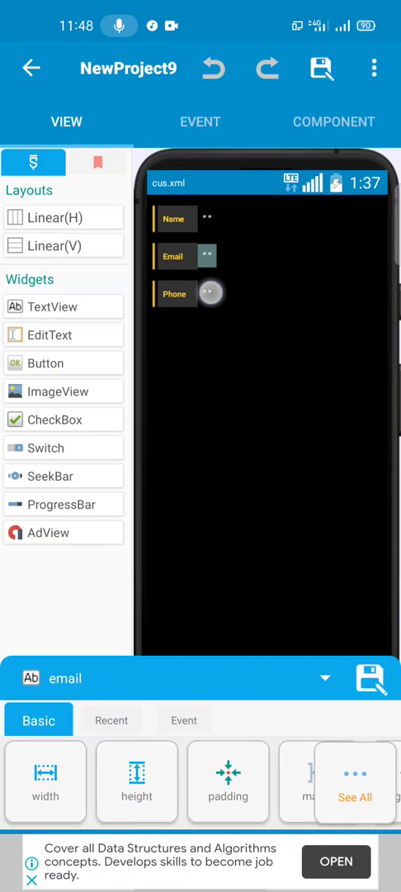
pyautogui.click(175, 294)
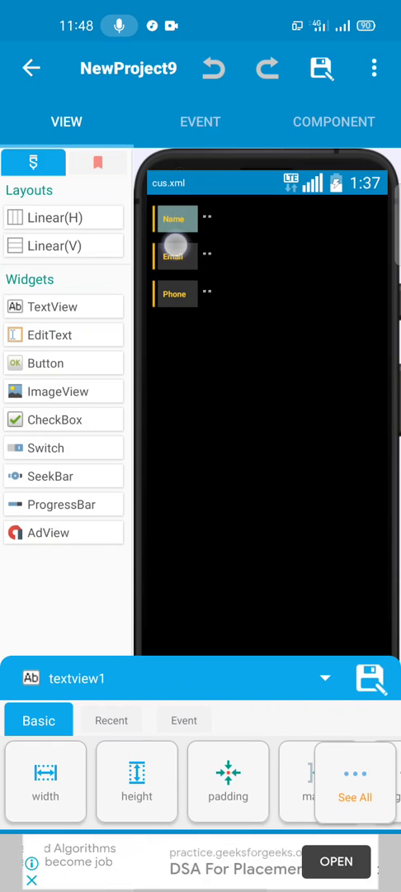
pyautogui.click(175, 256)
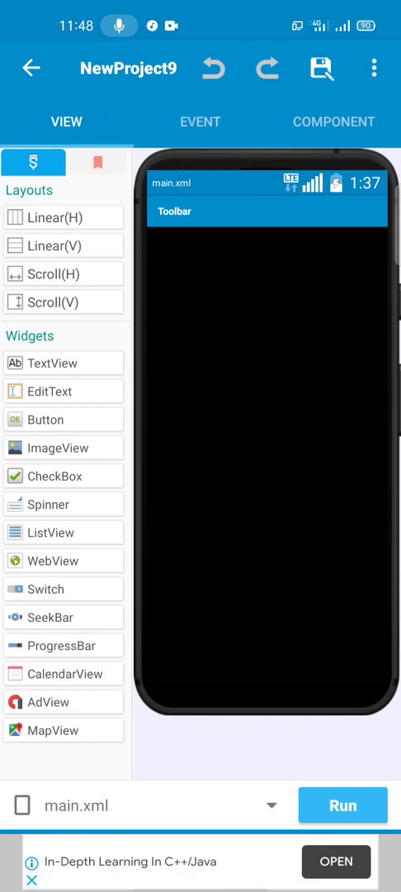
# In rn onResponse, parse the trimmed JSON response into listmap.
pyautogui.click(198, 123)
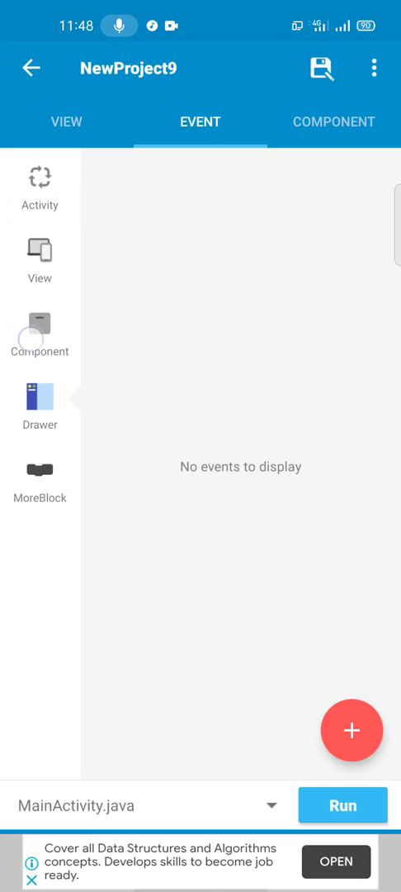
pyautogui.click(40, 334)
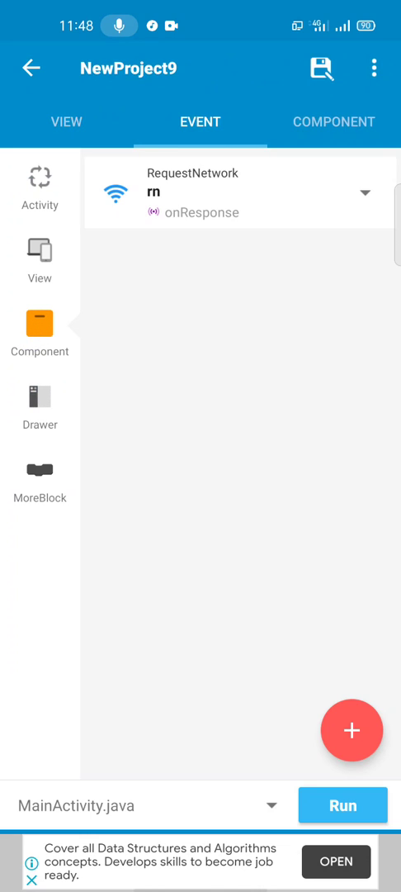
pyautogui.click(198, 192)
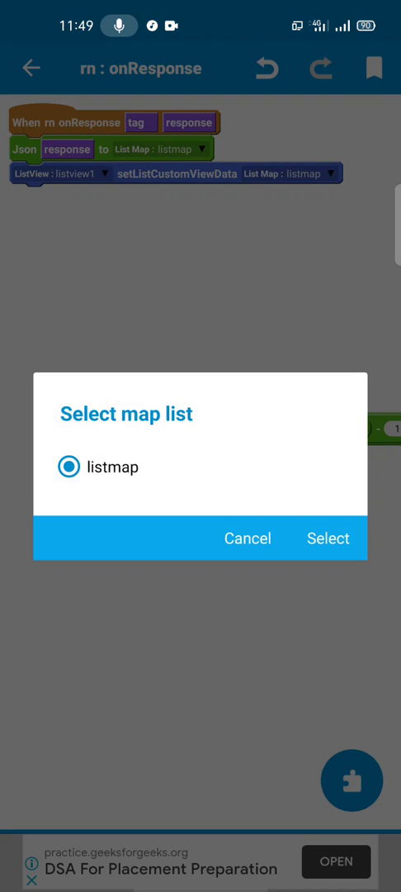
pyautogui.click(327, 539)
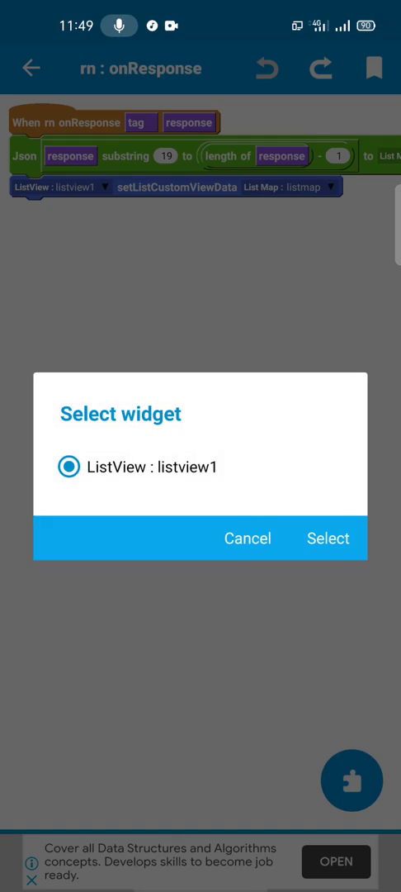
# Set listview1's custom view data from listmap.
pyautogui.click(327, 539)
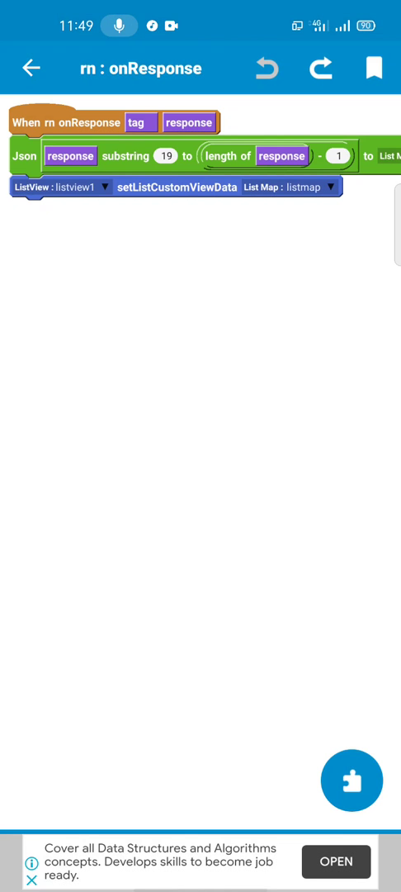
pyautogui.click(327, 187)
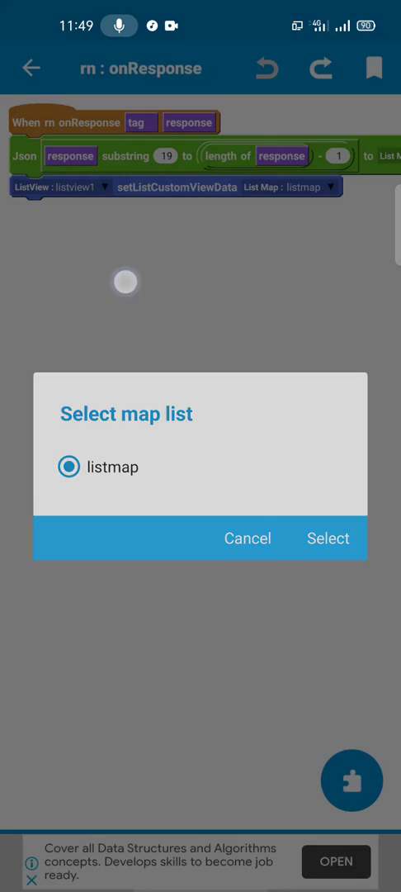
pyautogui.click(327, 538)
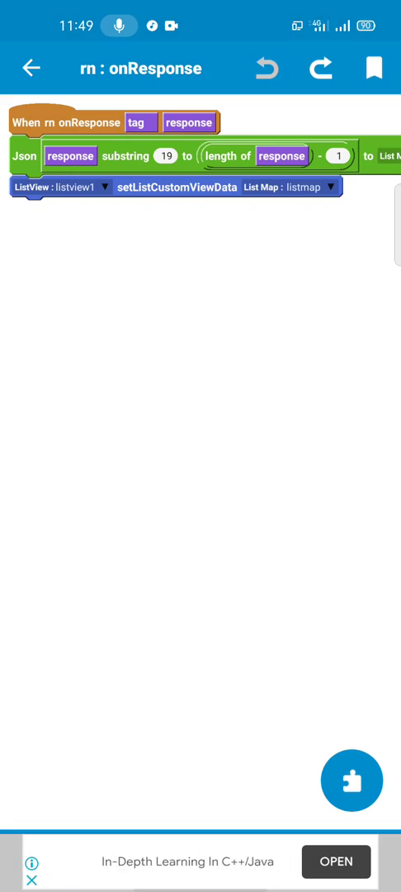
pyautogui.click(29, 70)
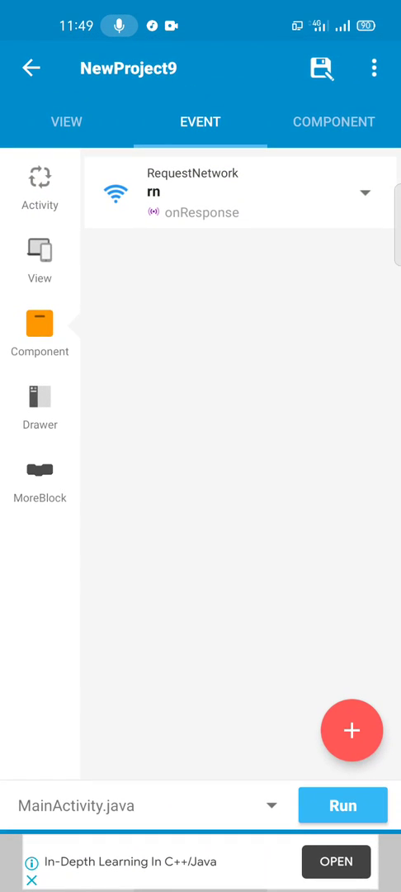
# In onBindCustomView, fill name, email, phone from listmap and colour phones containing 2 with 0xFFFFC928.
pyautogui.click(198, 192)
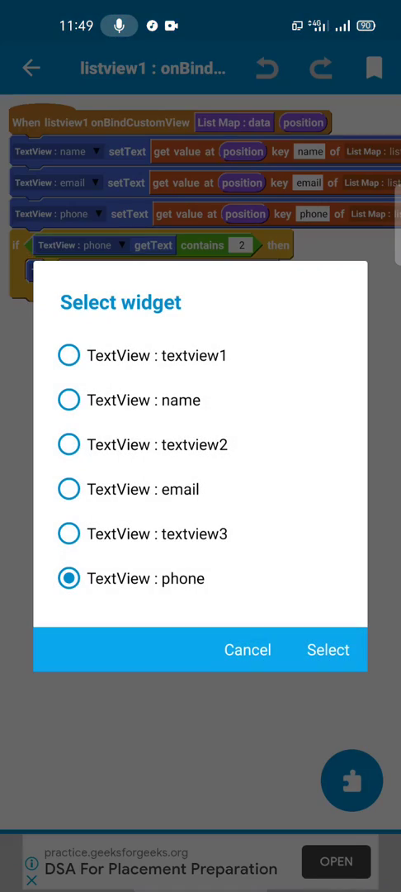
pyautogui.click(327, 650)
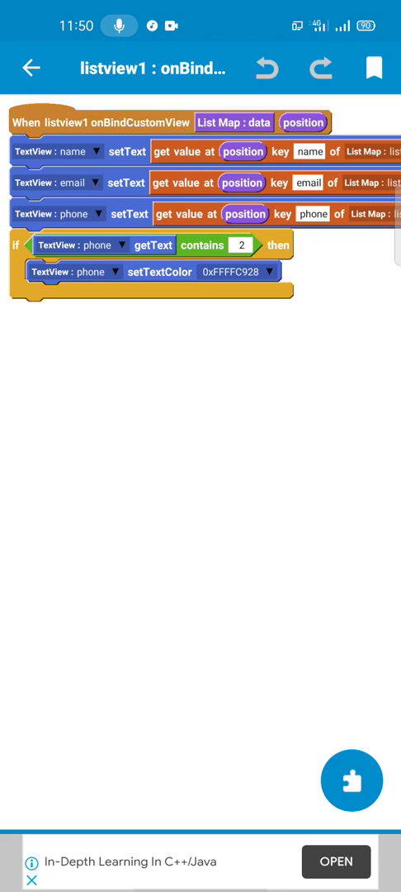
pyautogui.click(30, 68)
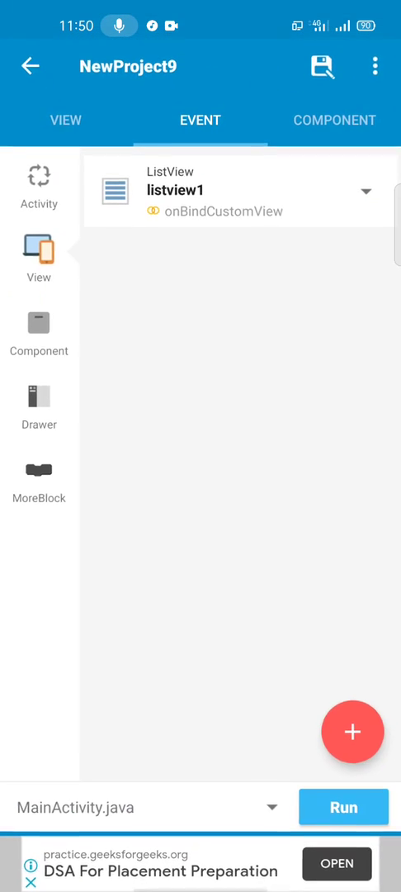
# In onCreate, add rn's start network request block using the GET method.
pyautogui.click(38, 185)
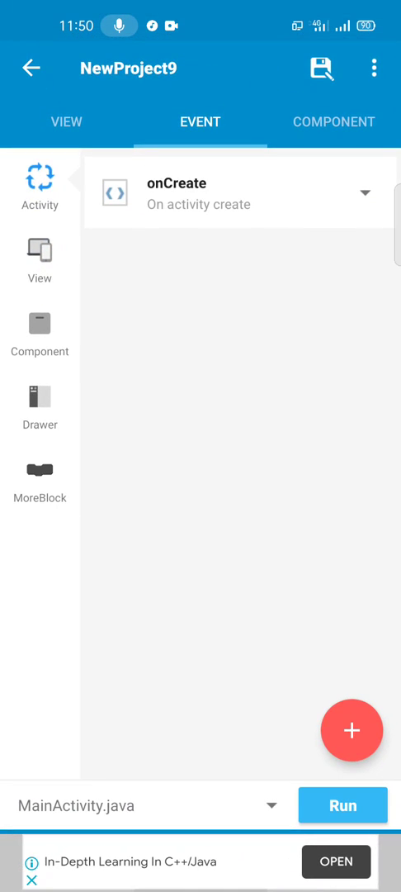
pyautogui.click(240, 194)
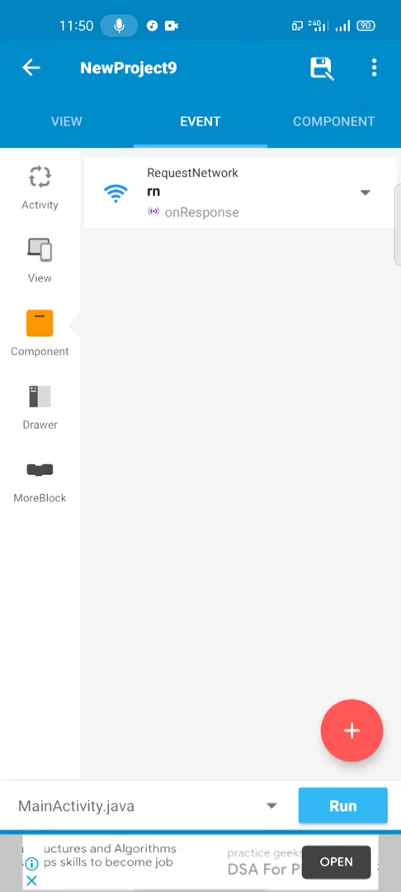
pyautogui.click(40, 185)
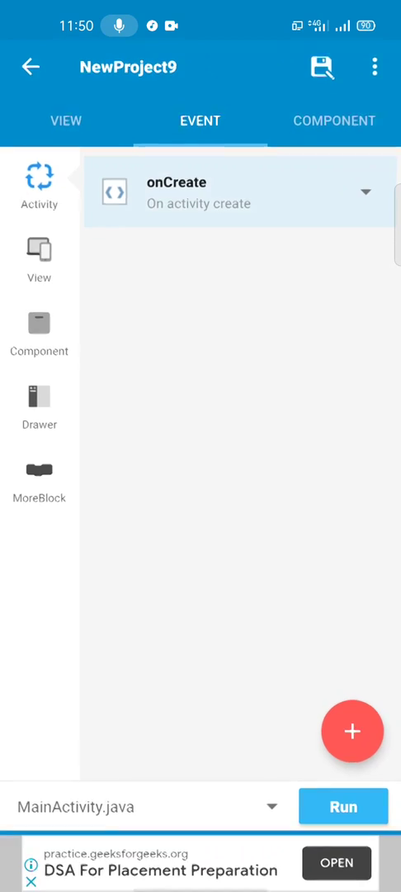
pyautogui.click(239, 192)
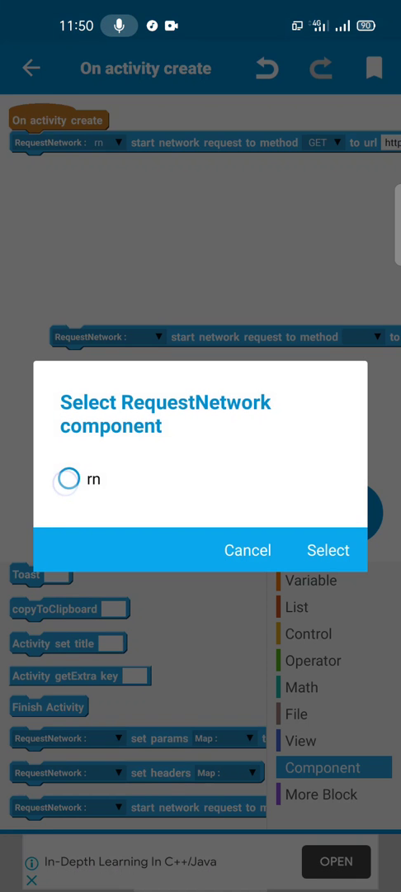
pyautogui.click(327, 550)
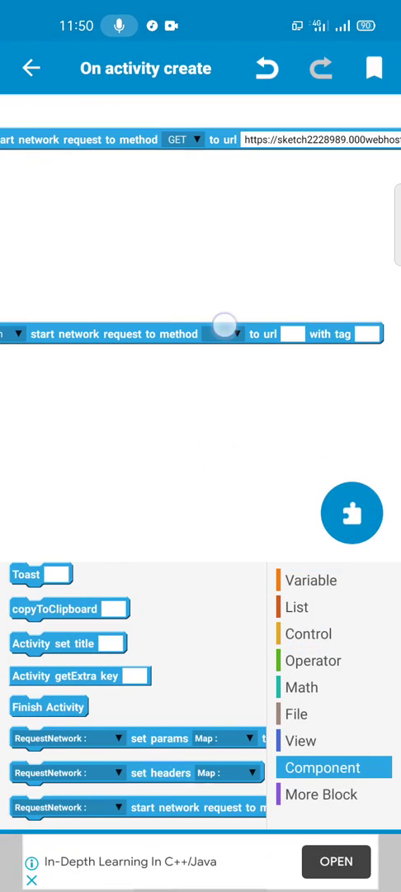
pyautogui.click(225, 334)
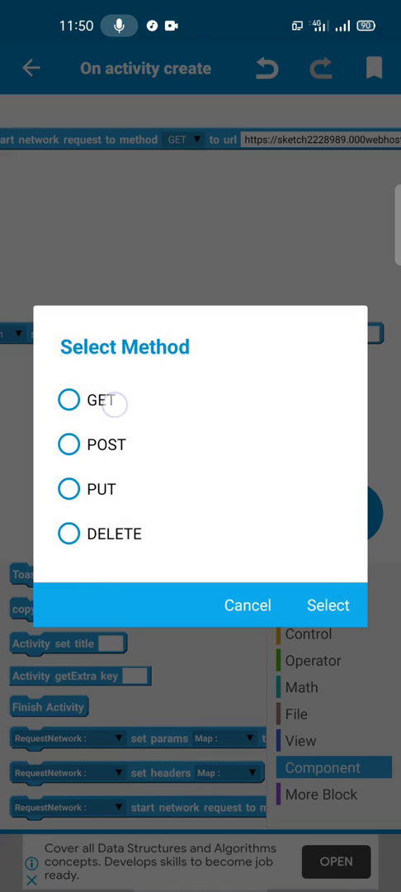
pyautogui.click(327, 604)
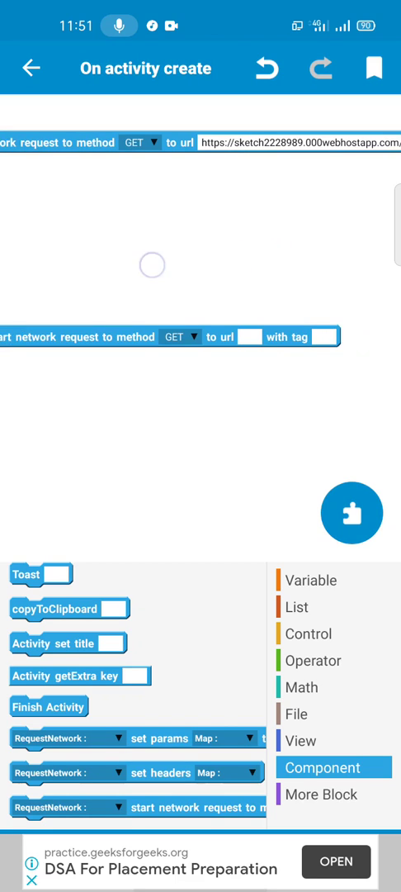
# Set the request URL to the GetPost (2).php address with tag a and save.
pyautogui.click(298, 142)
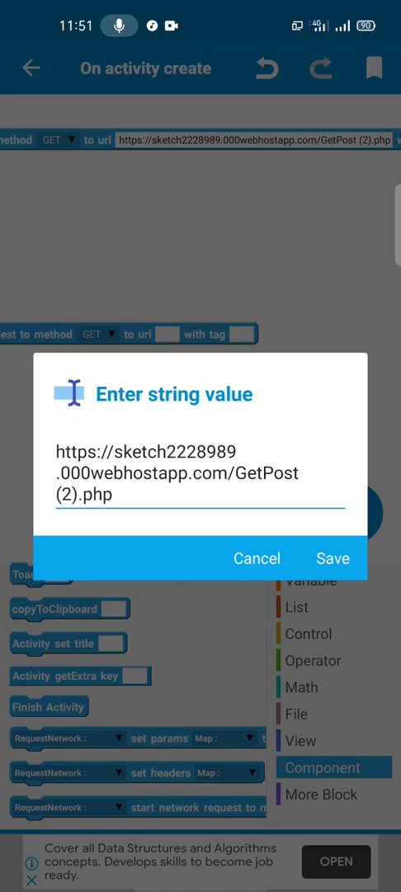
pyautogui.click(333, 558)
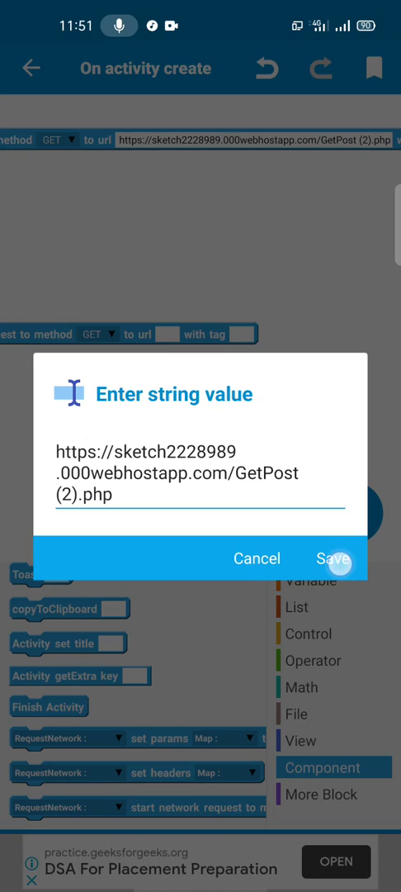
pyautogui.click(334, 558)
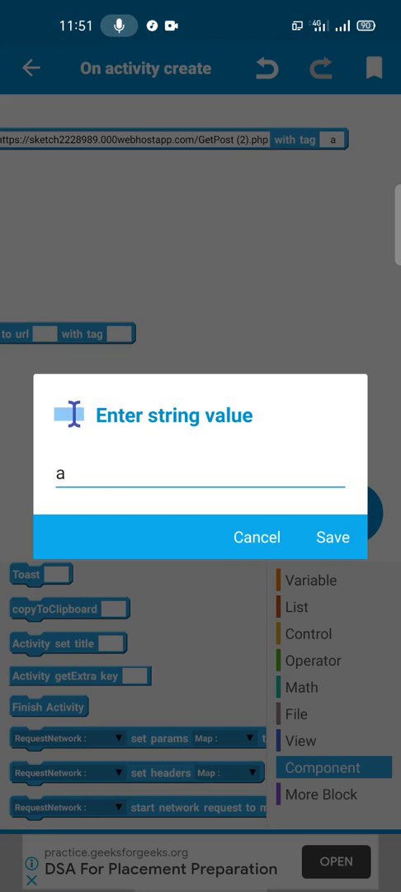
pyautogui.click(334, 537)
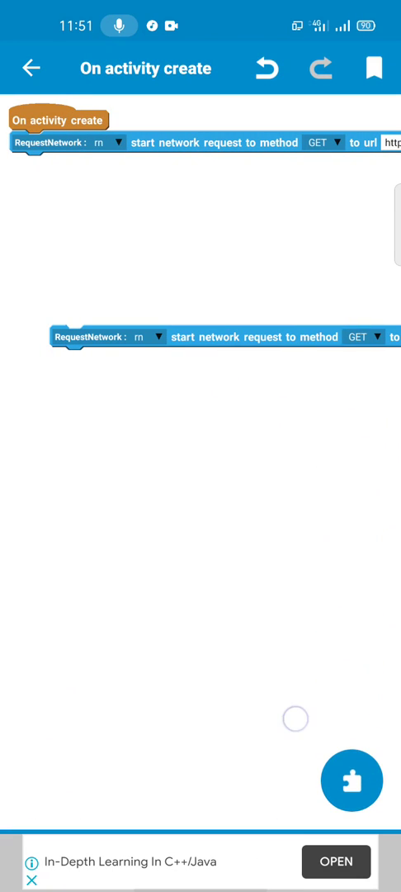
pyautogui.click(29, 69)
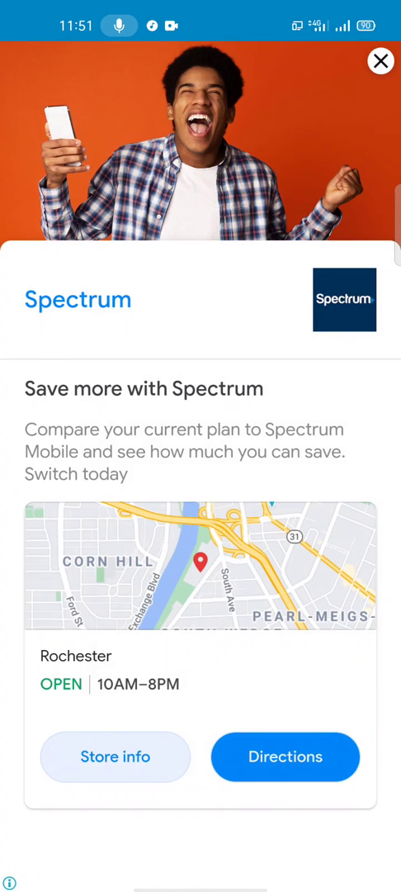
# Run the project to build and install the MySQL Data app on the phone.
pyautogui.click(380, 63)
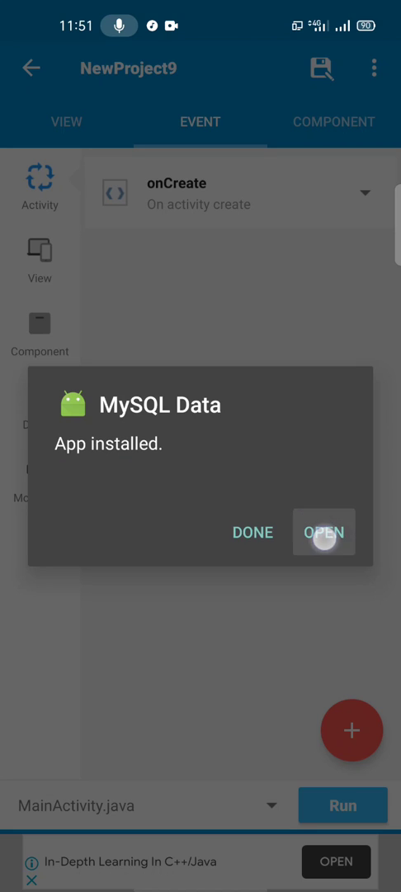
pyautogui.click(324, 532)
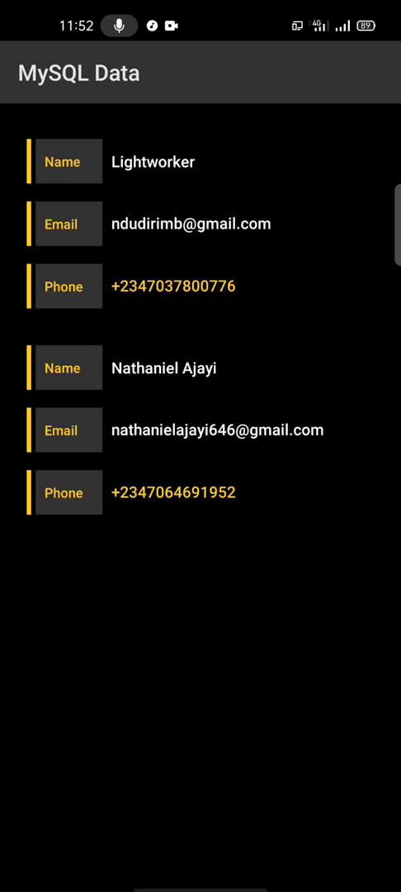
# View the fetched records listed with name, email and phone in MySQL Data.
pyautogui.click(221, 493)
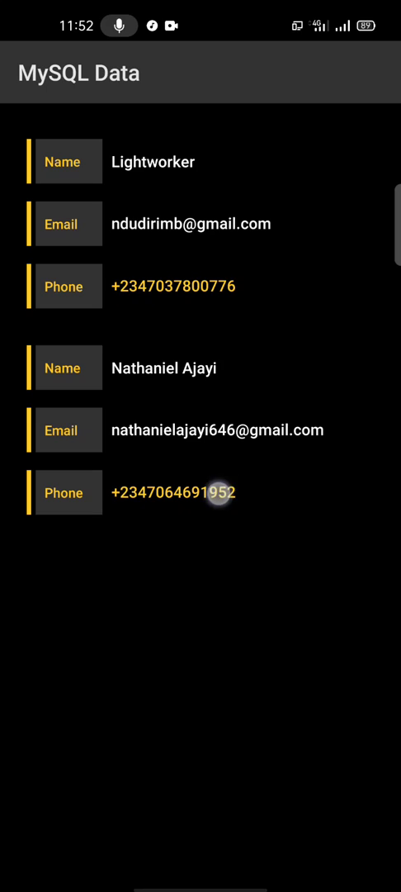